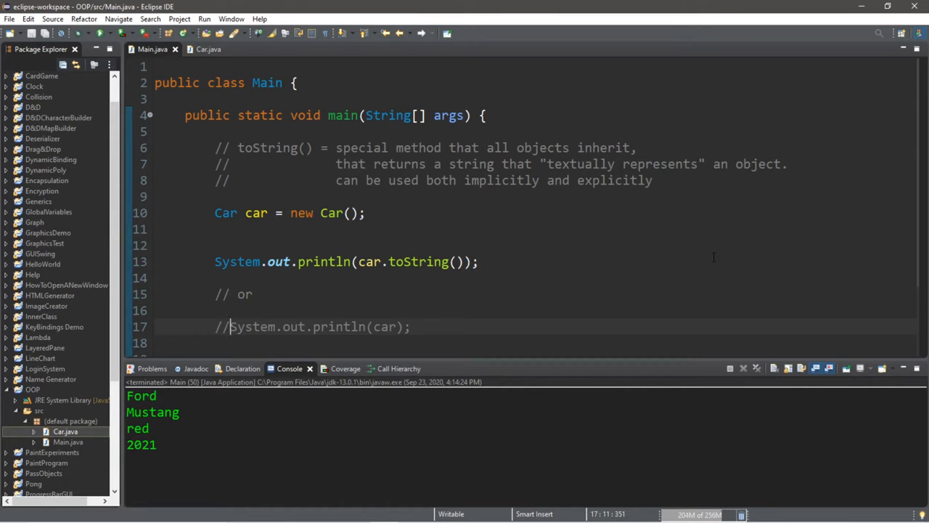
- Select the Car creation and print code in main for removal, leaving only the comments
{"action": "double_click", "coordinate": [418, 262]}
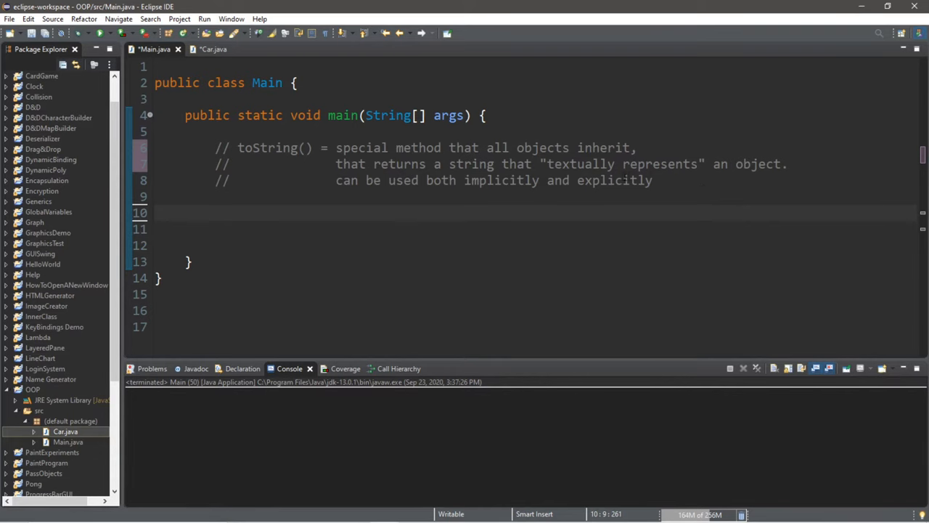
- Highlight toString() and string in the comment, then switch to the Car.java editor
{"action": "double_click", "coordinate": [273, 148]}
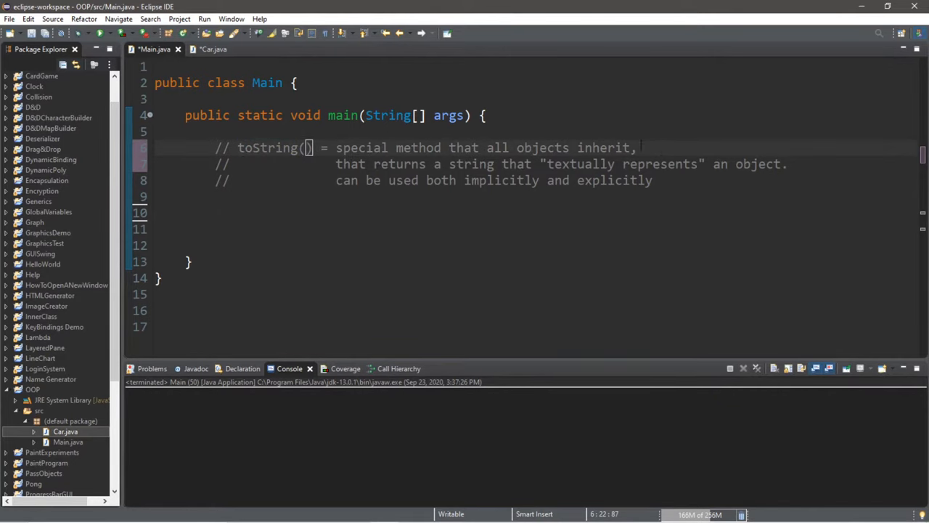
{"action": "double_click", "coordinate": [471, 162]}
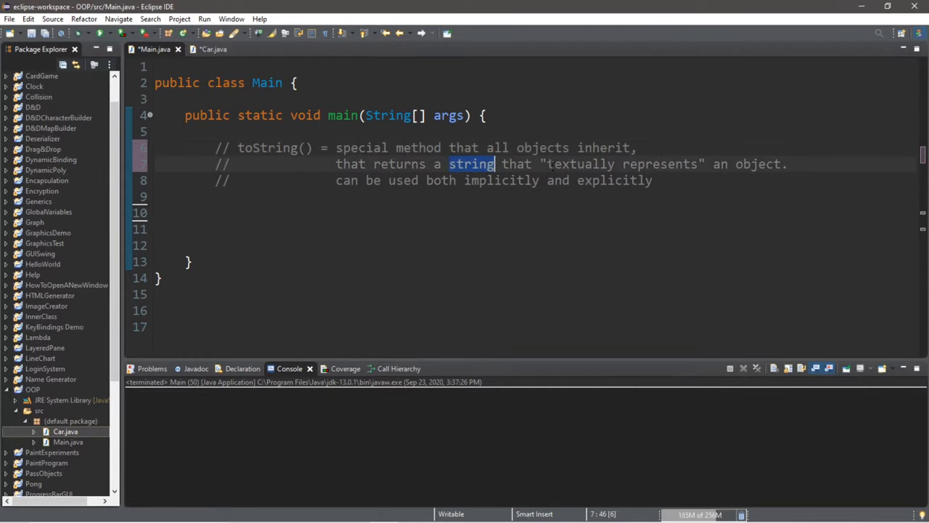
{"action": "double_click", "coordinate": [758, 162]}
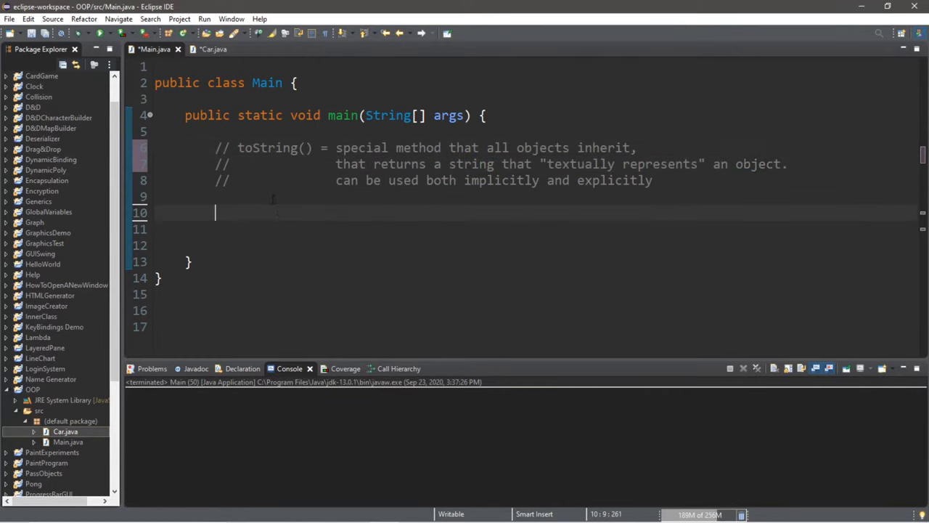
{"action": "left_click", "coordinate": [212, 49]}
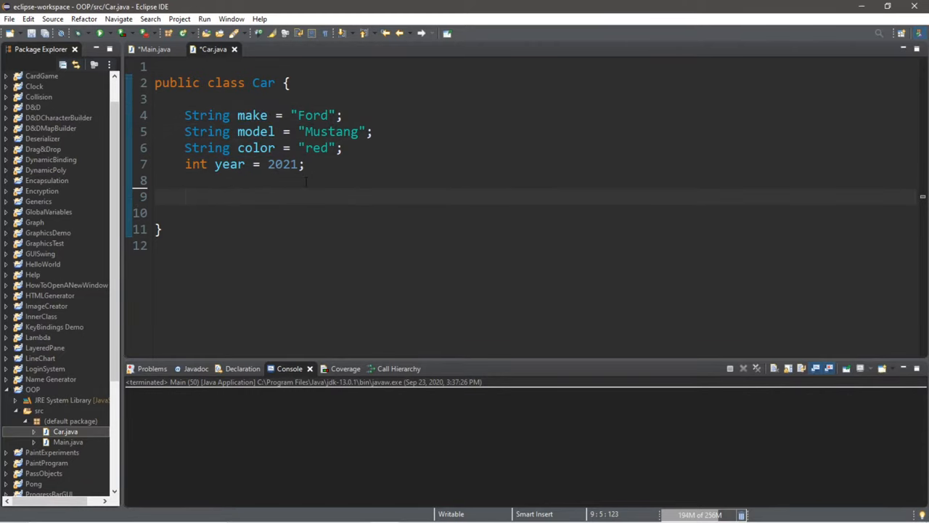
- Point out the Car field values such as Mustang, then return to the Main.java editor
{"action": "left_click", "coordinate": [331, 130]}
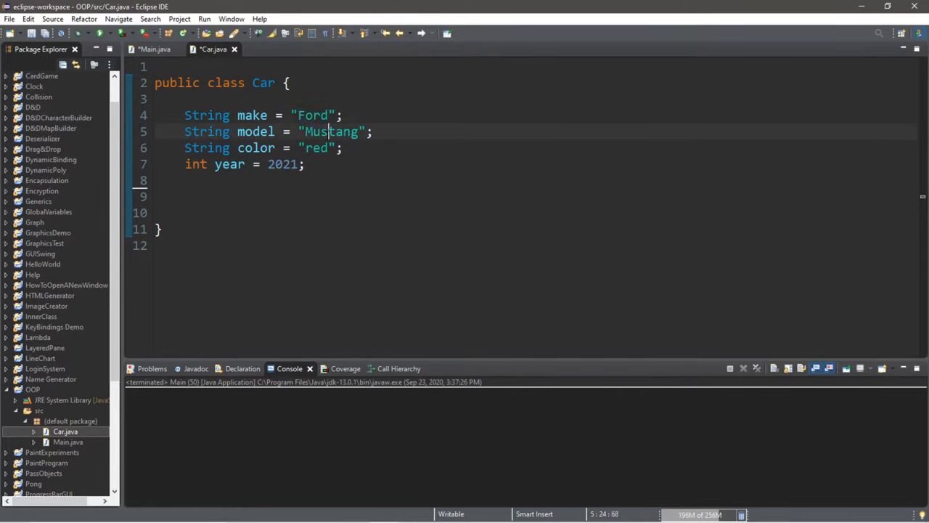
{"action": "left_click", "coordinate": [318, 148]}
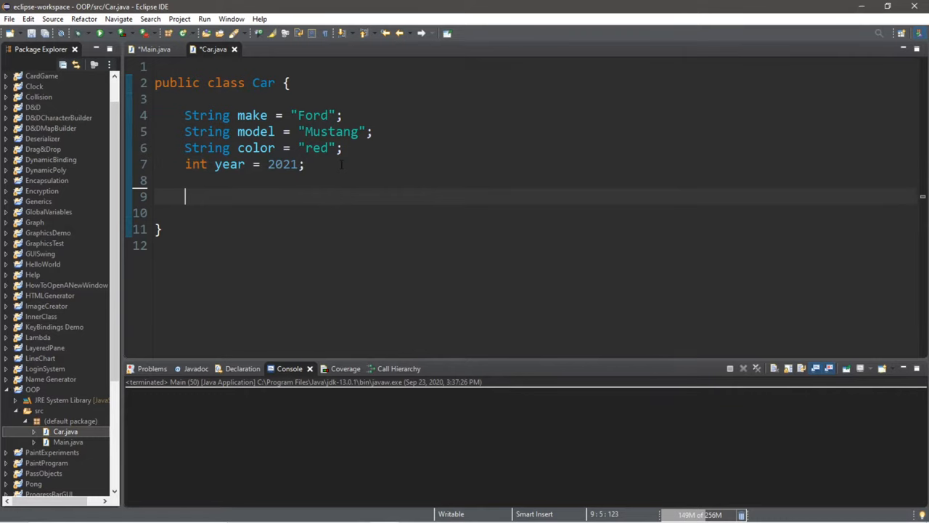
{"action": "left_click", "coordinate": [154, 50]}
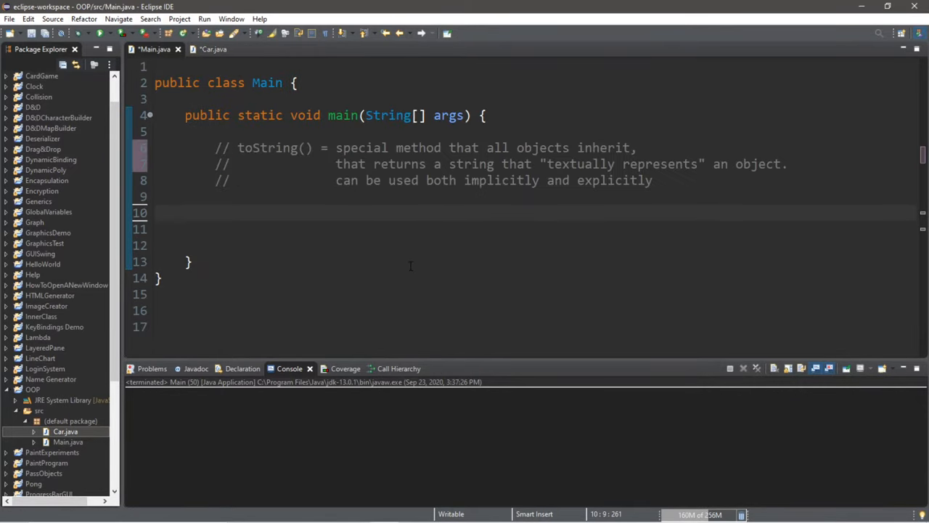
- Add Car car = new Car(); in main and start a new line below it
{"action": "type", "text": "Car ca"}
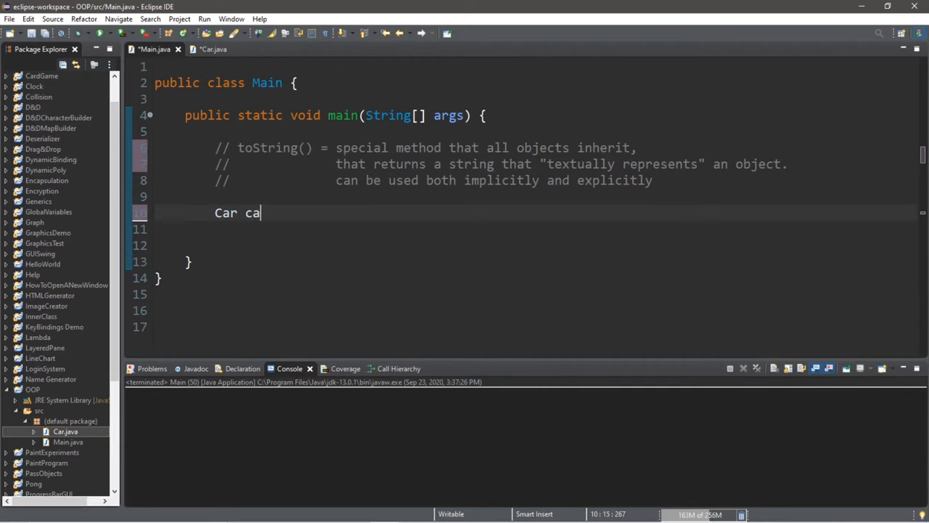
{"action": "type", "text": "r = new"}
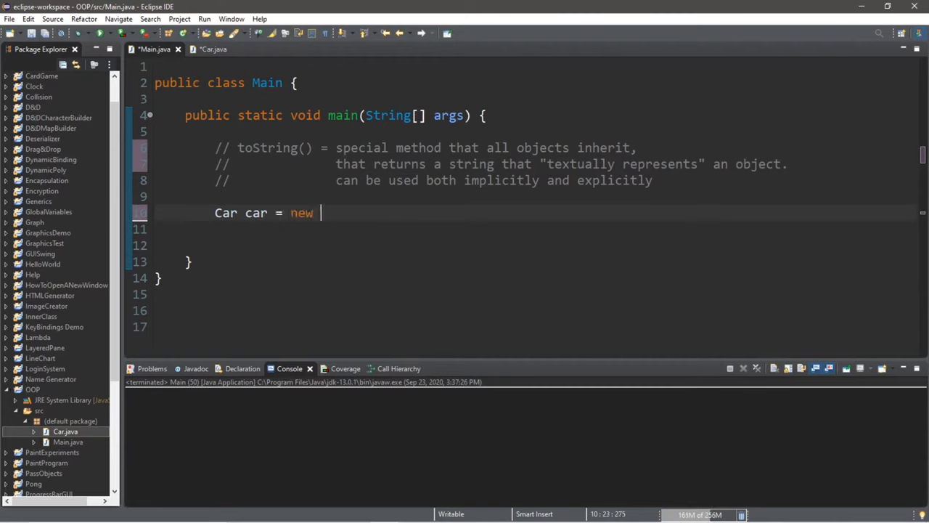
{"action": "type", "text": "Car();"}
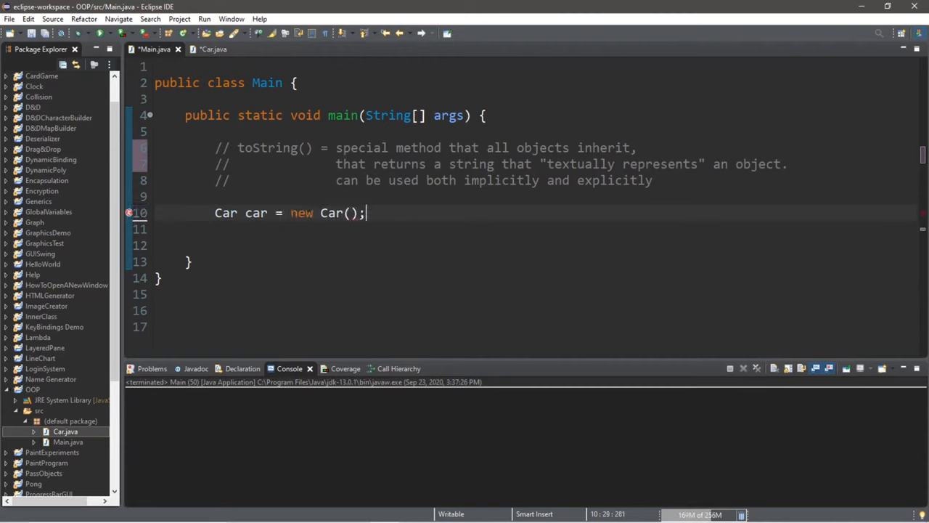
{"action": "key", "text": "Enter"}
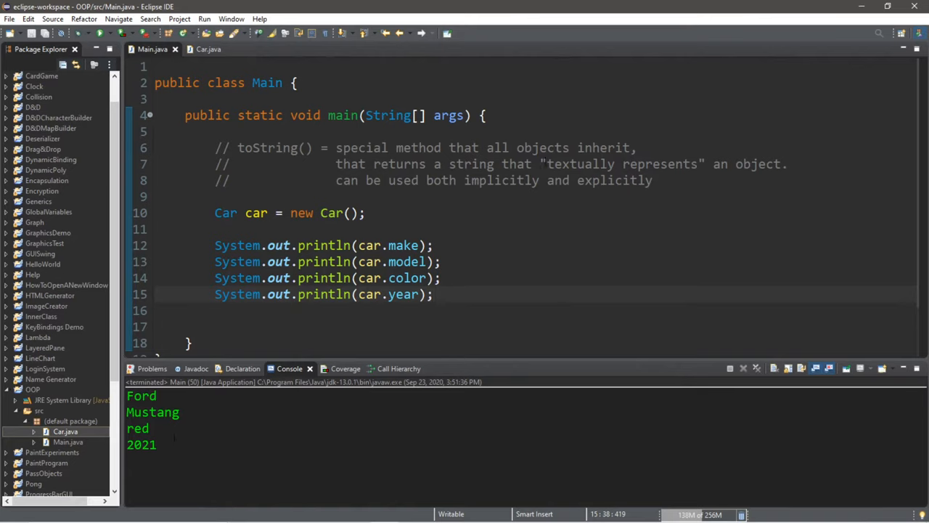
- Select the existing field print code so it can be replaced by one empty println
{"action": "double_click", "coordinate": [620, 163]}
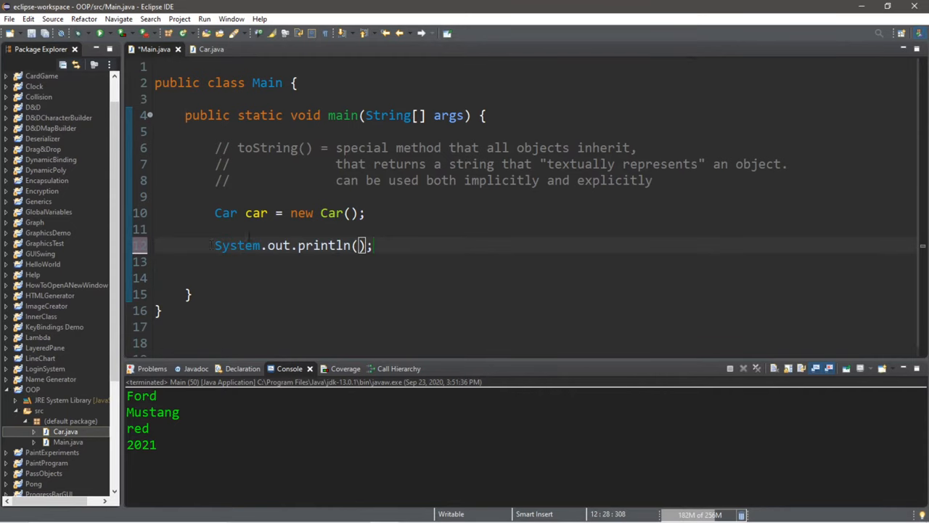
- Print the car object directly, producing the default Car@36baf30c output
{"action": "type", "text": "car"}
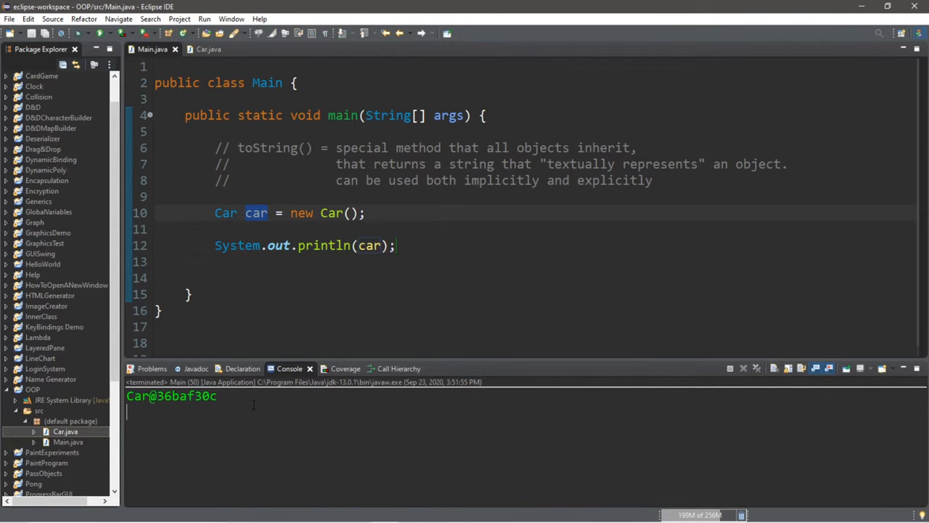
{"action": "left_click", "coordinate": [370, 245]}
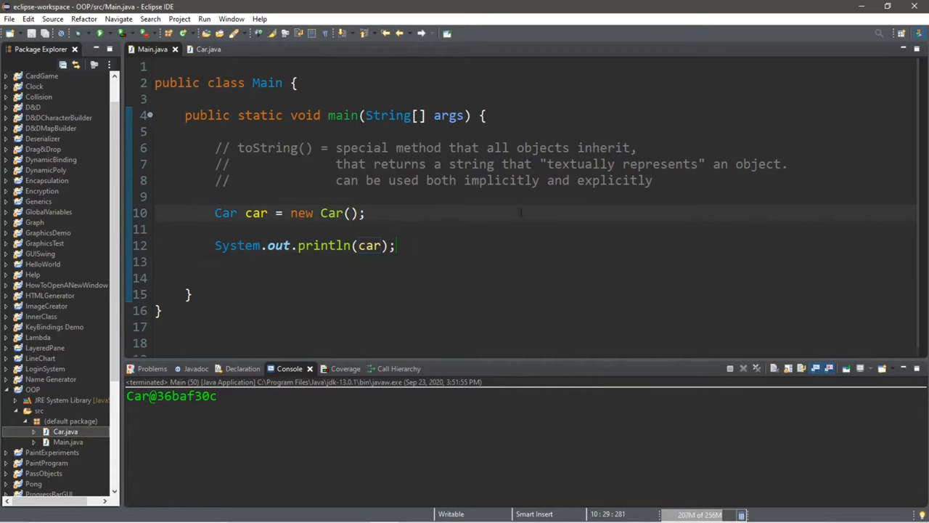
- Discard an unfinished car line and highlight the word implicitly in the comment
{"action": "type", "text": "ca"}
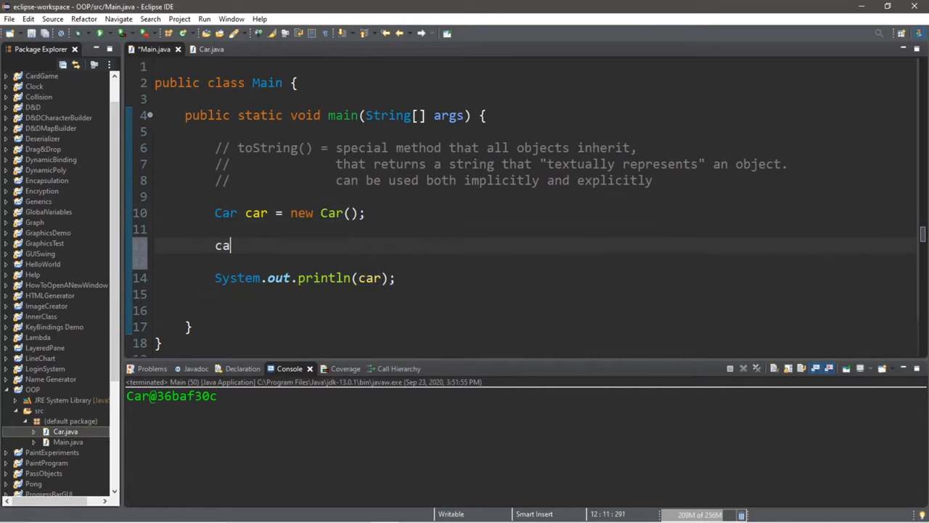
{"action": "type", "text": "r."}
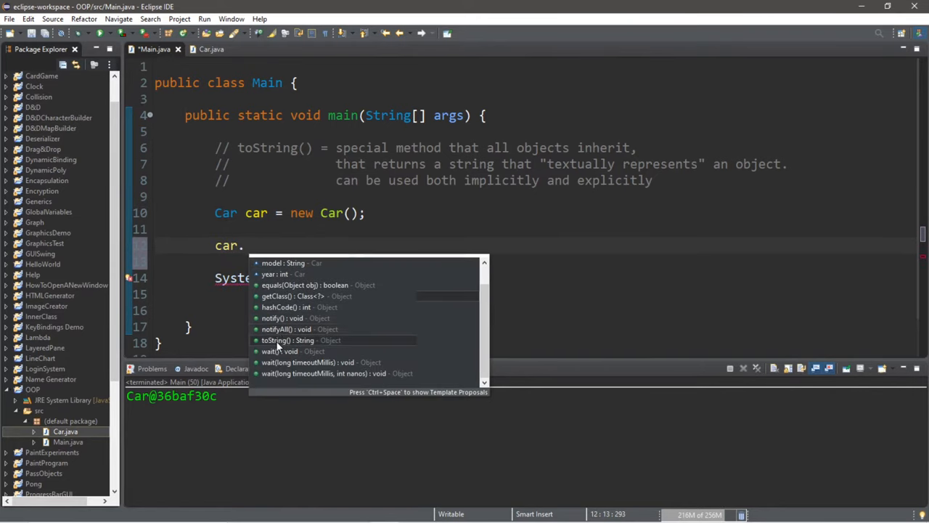
{"action": "key", "text": "Escape"}
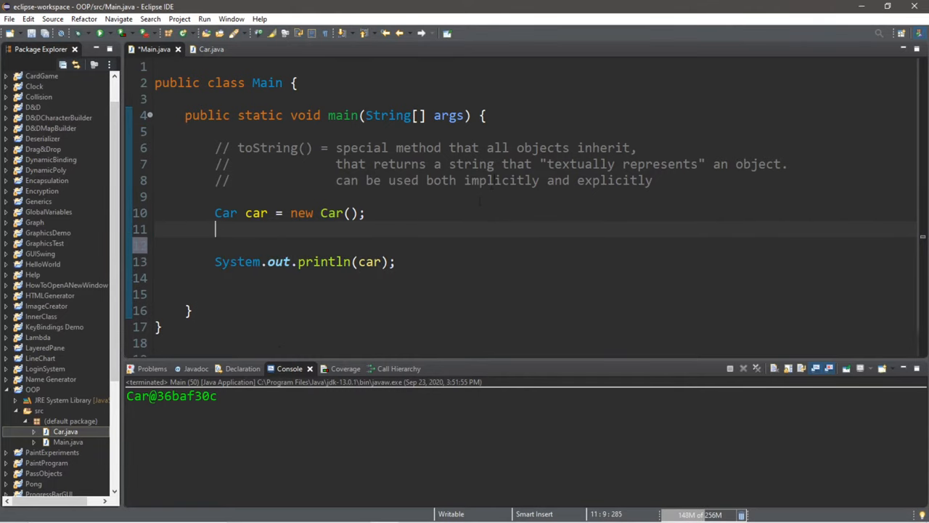
{"action": "double_click", "coordinate": [501, 180]}
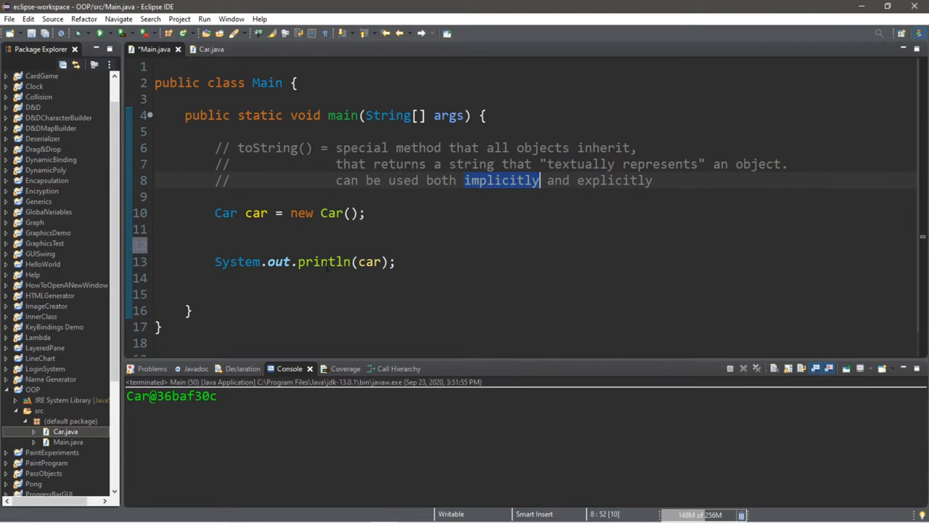
- Change the println to call car.toString() explicitly via content assist
{"action": "left_click", "coordinate": [369, 261]}
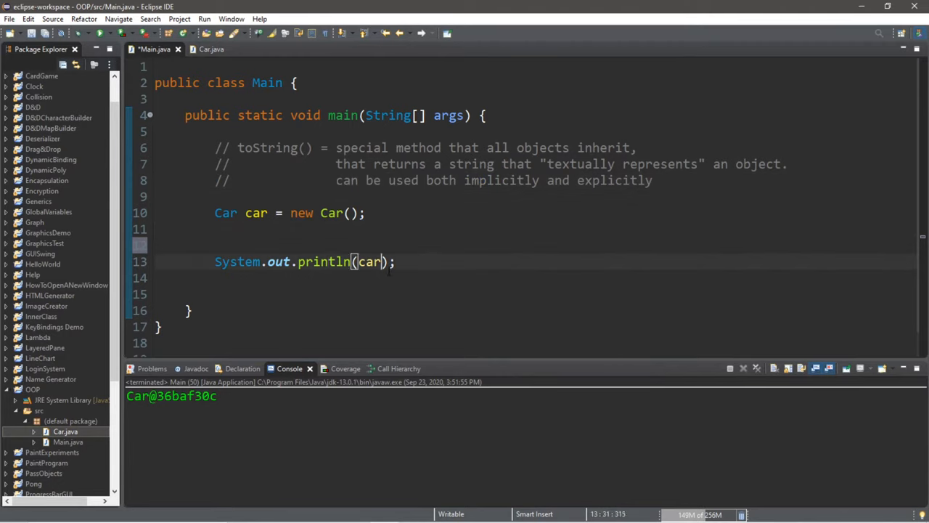
{"action": "type", "text": ".toS"}
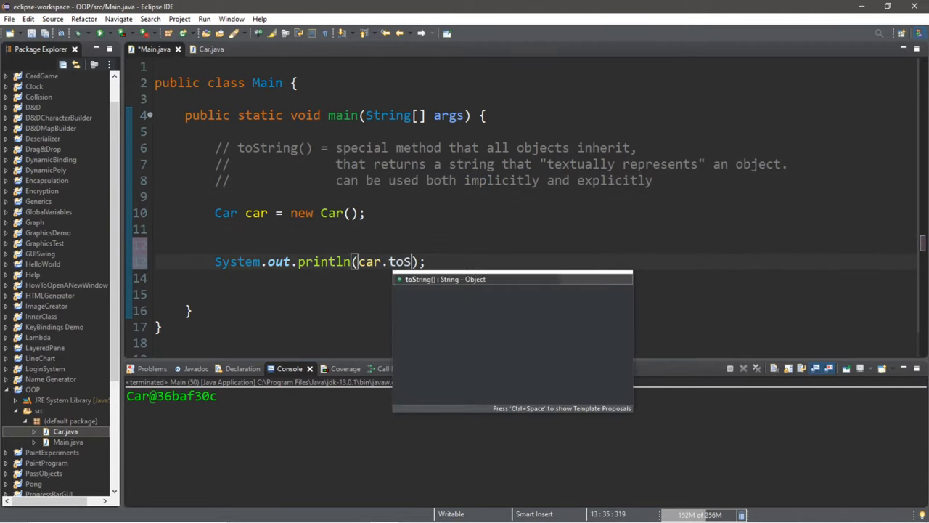
{"action": "left_click", "coordinate": [444, 279]}
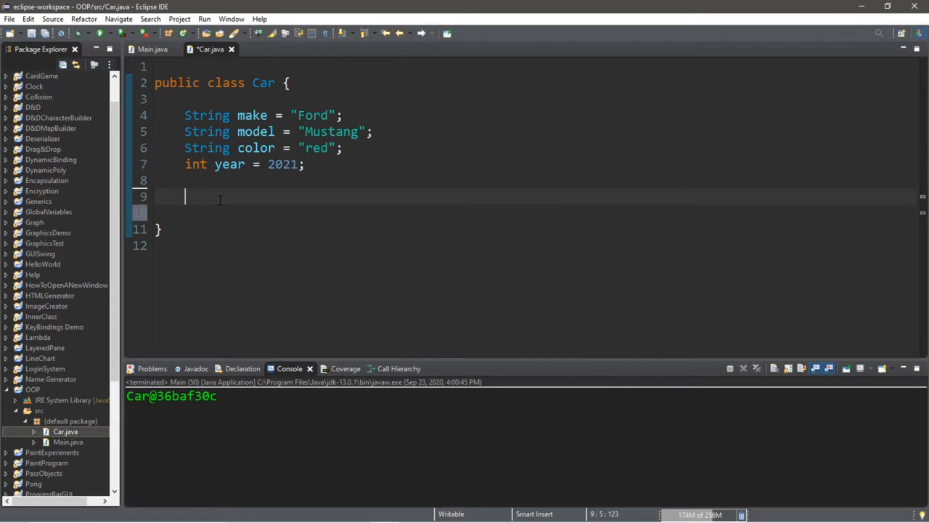
- Declare public String toString() in Car with a return statement added via quick fix
{"action": "type", "text": "public"}
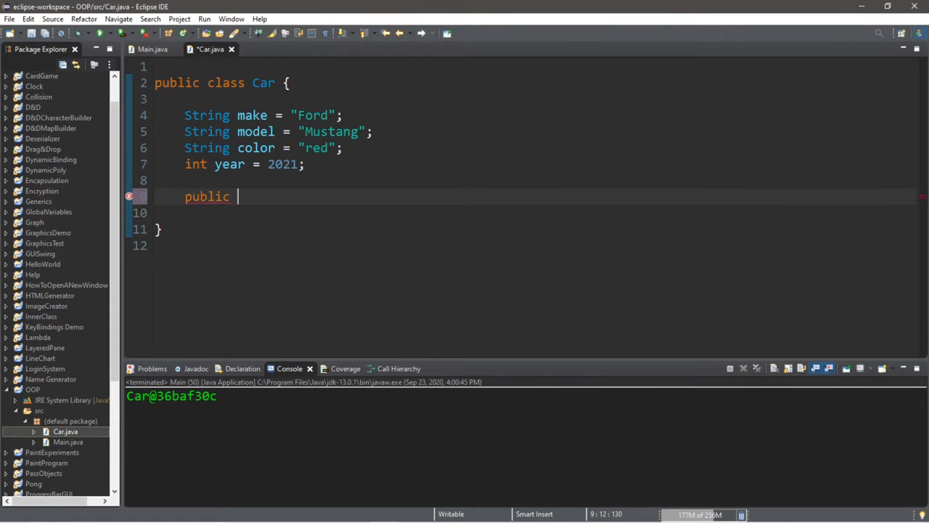
{"action": "type", "text": "void"}
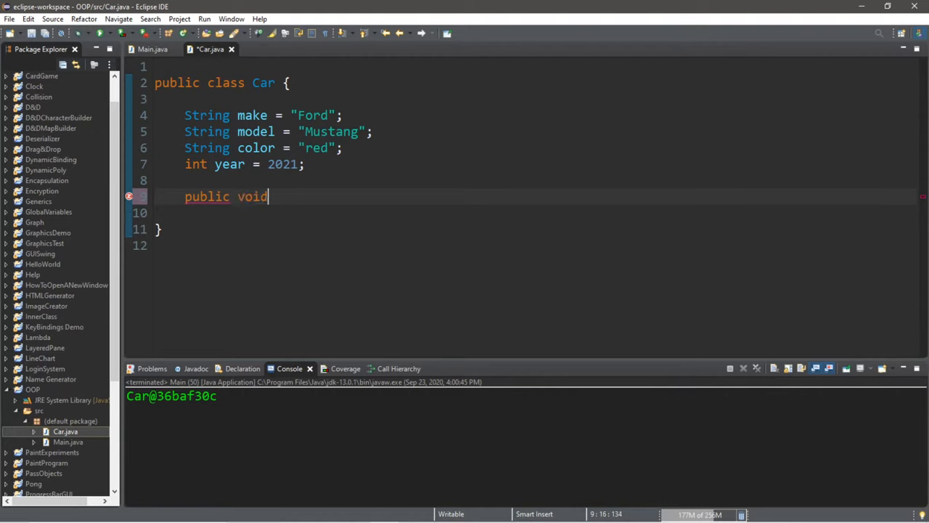
{"action": "type", "text": "Strin"}
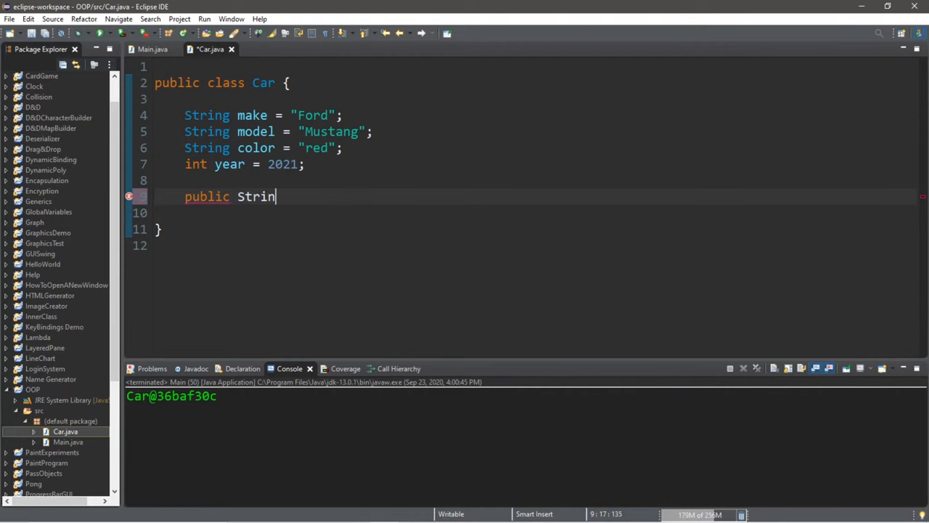
{"action": "type", "text": "g"}
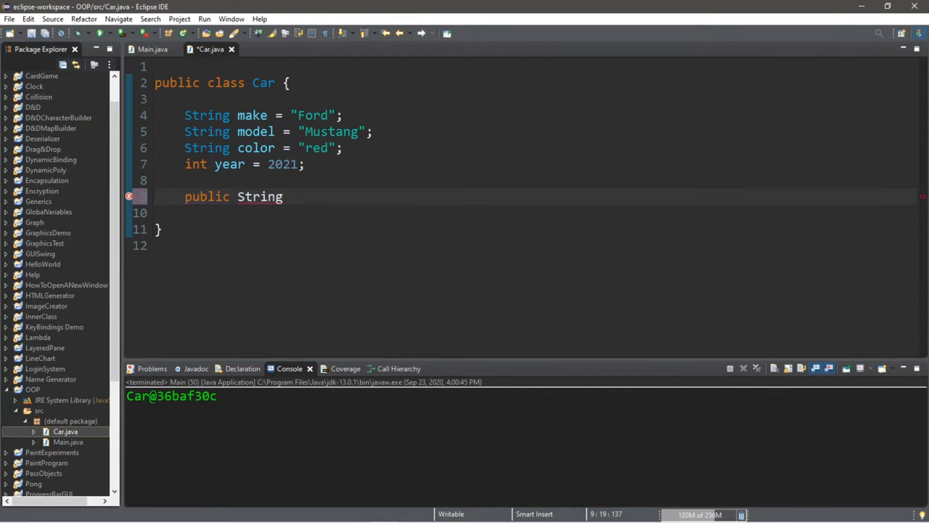
{"action": "type", "text": "toString()"}
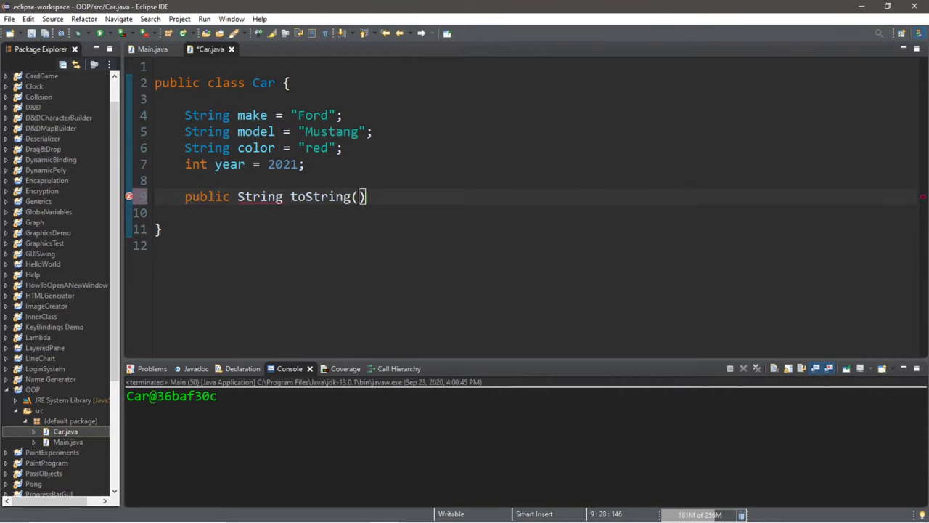
{"action": "type", "text": "{"}
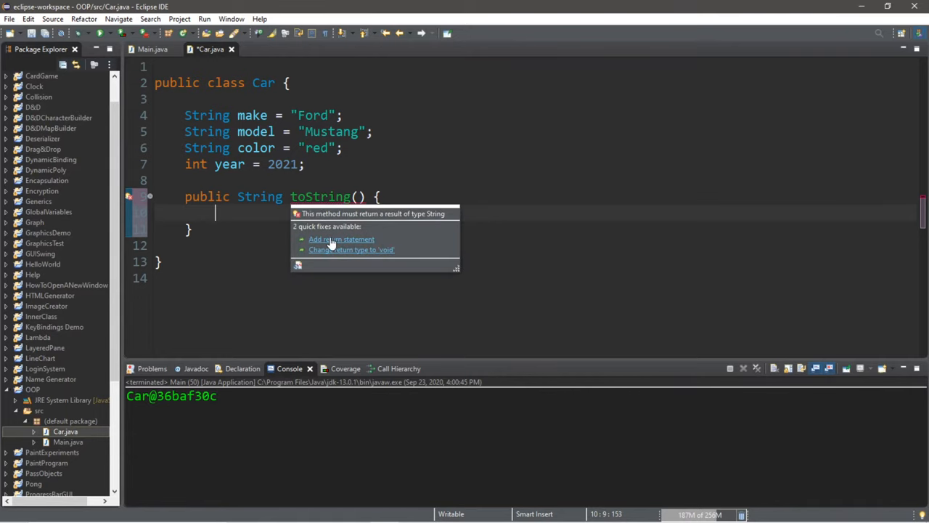
{"action": "left_click", "coordinate": [341, 239]}
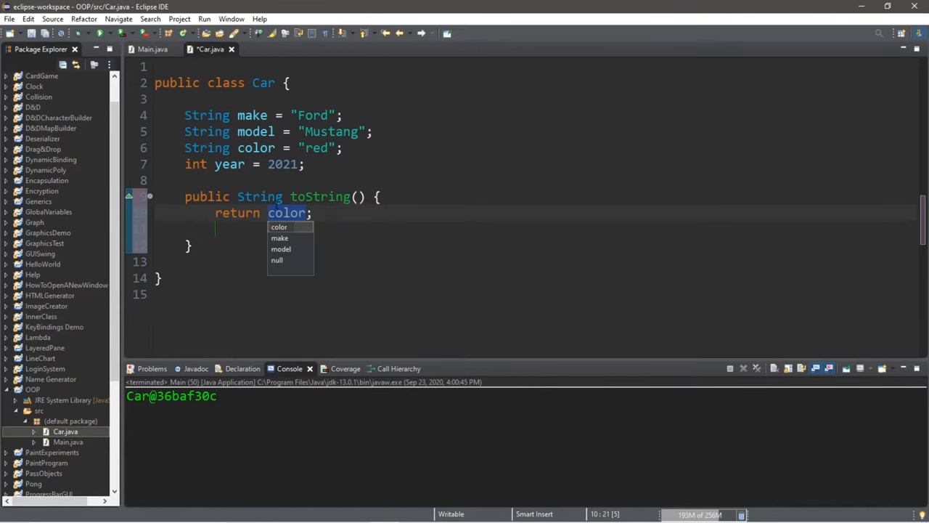
{"action": "left_click", "coordinate": [152, 50]}
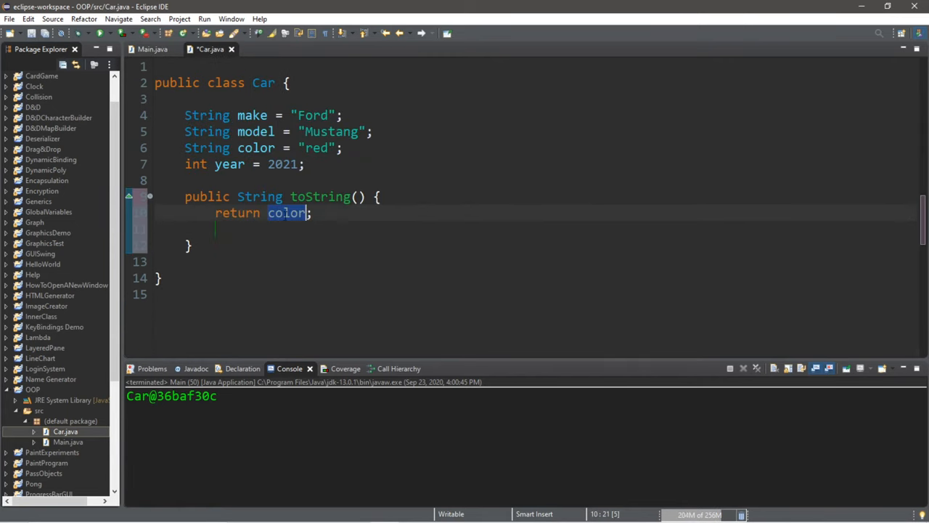
- Return myString and start declaring String myString = above it
{"action": "type", "text": "myS"}
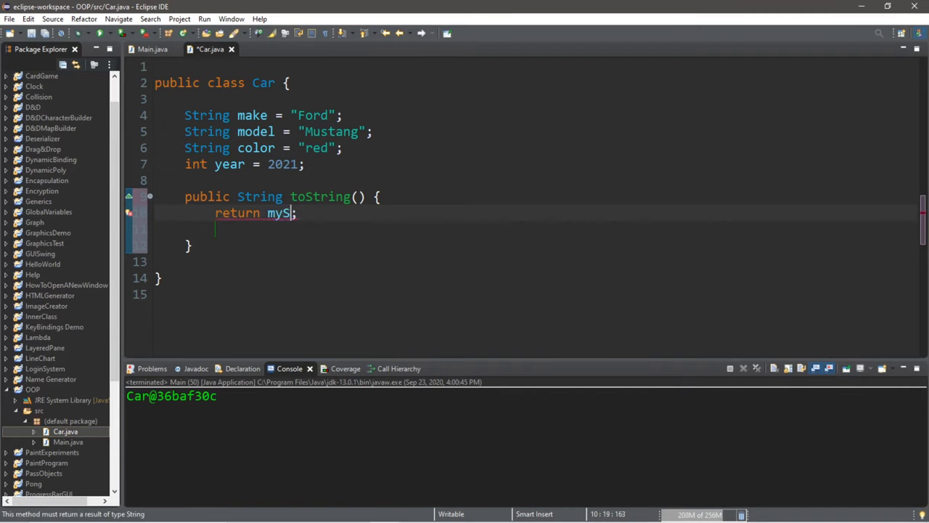
{"action": "type", "text": "tring"}
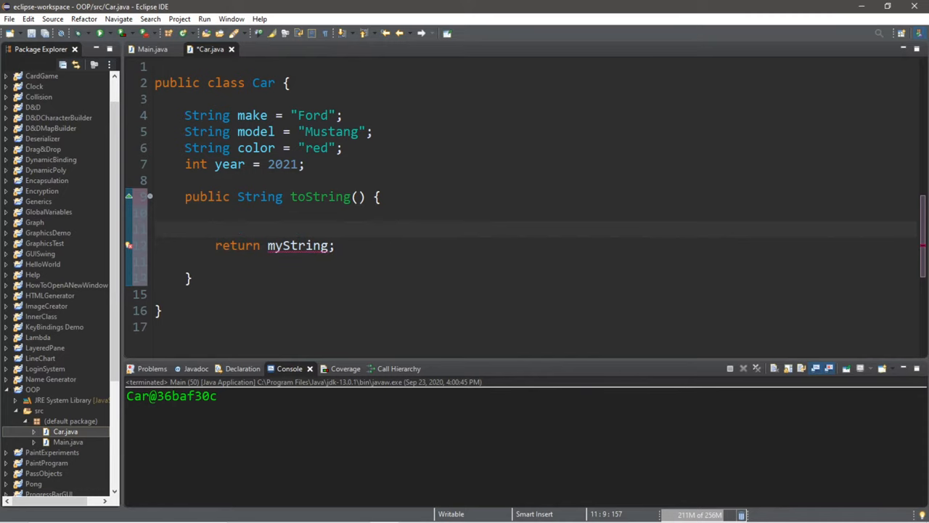
{"action": "type", "text": "String myS"}
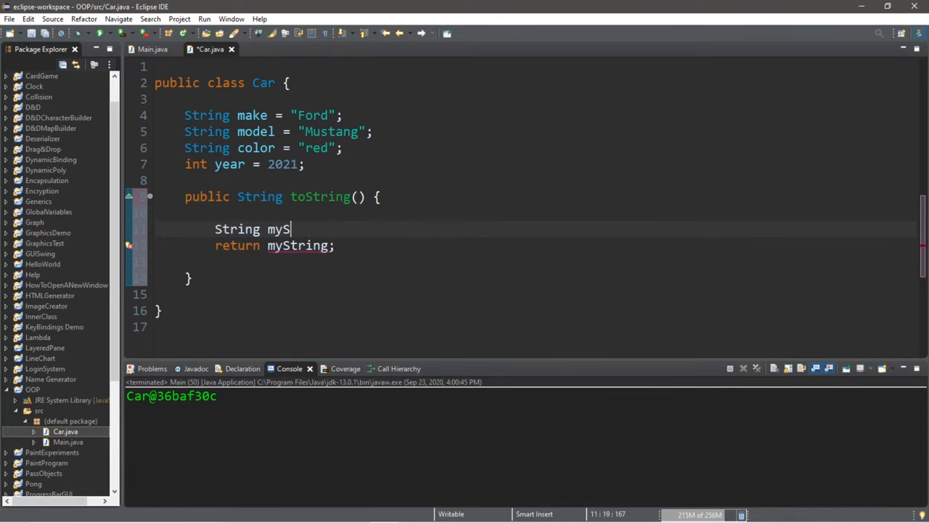
{"action": "type", "text": "tring ="}
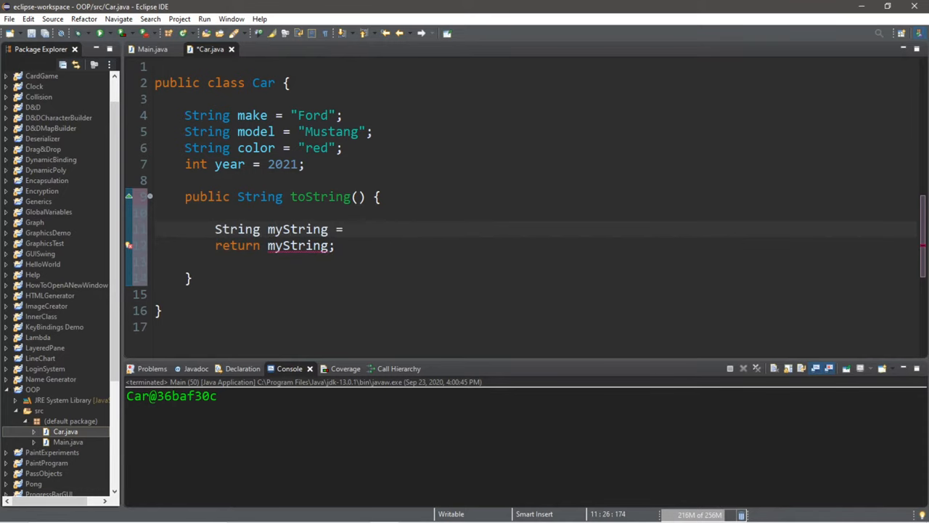
{"action": "double_click", "coordinate": [312, 114]}
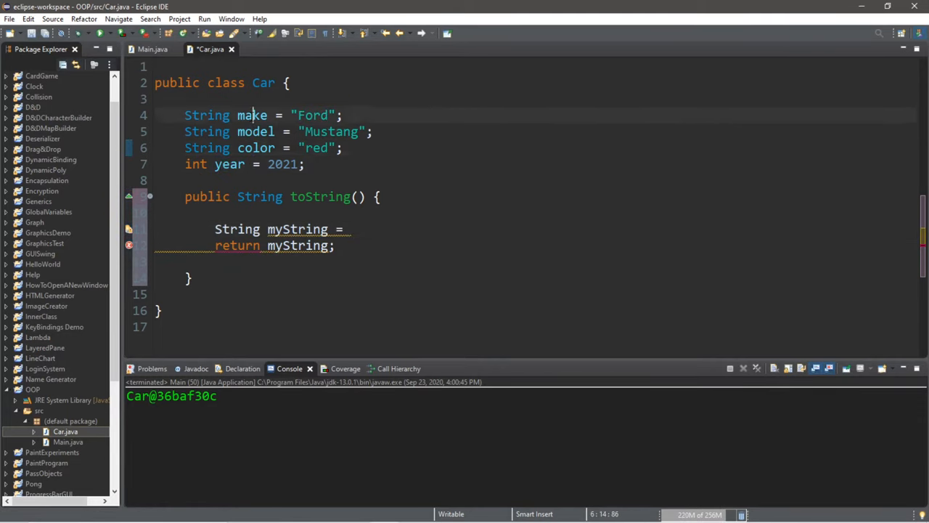
{"action": "double_click", "coordinate": [296, 229]}
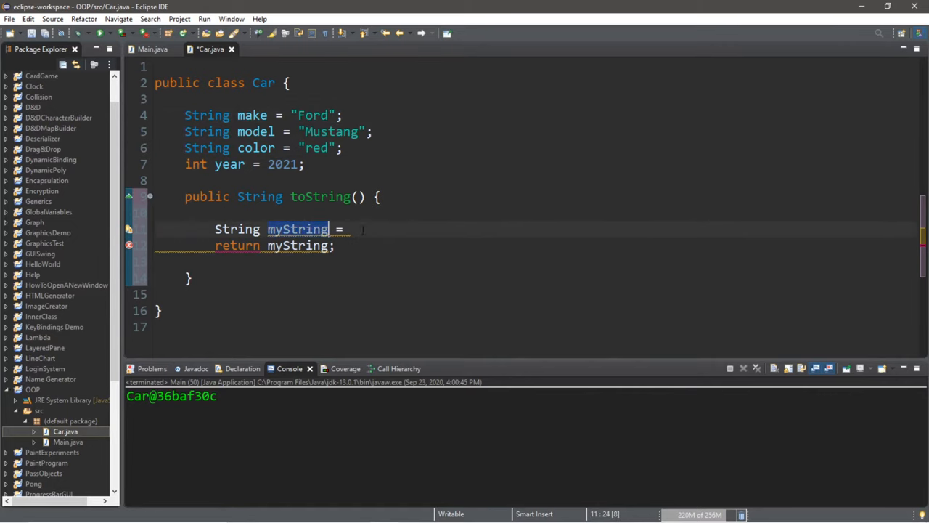
- Assign myString as make+"\n"+model+"\n"+color+"\n"+year;
{"action": "type", "text": "mak"}
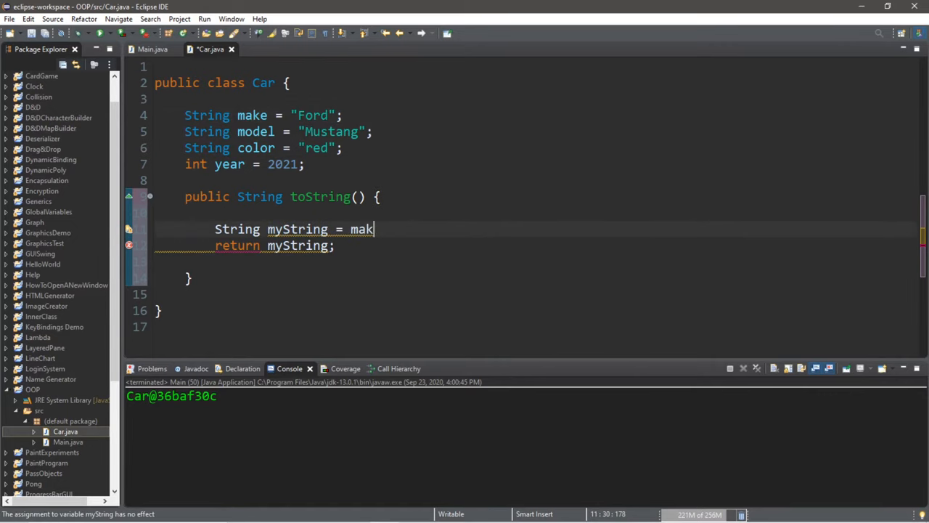
{"action": "type", "text": "e"}
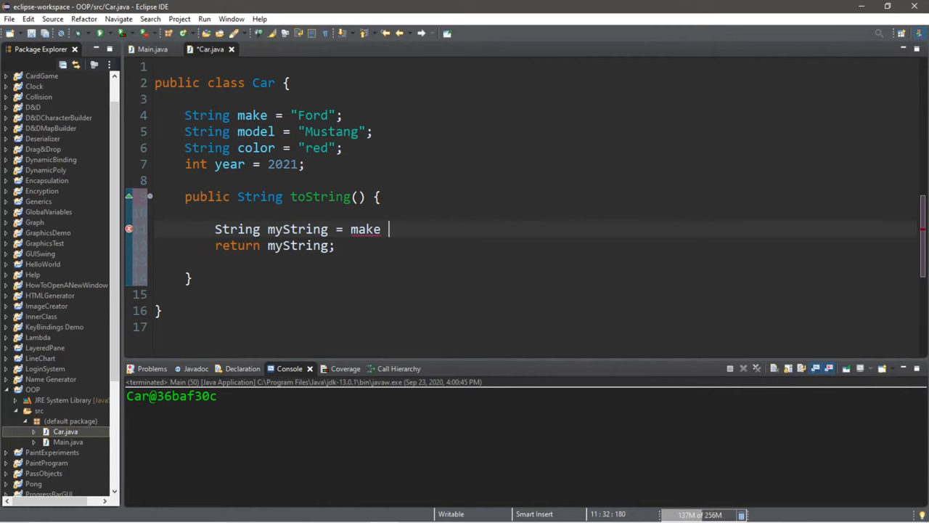
{"action": "type", "text": "+"}
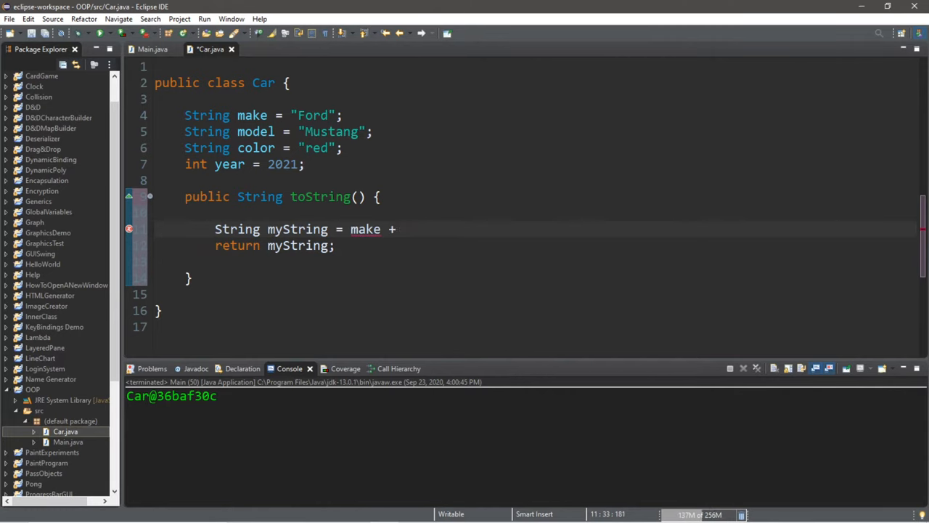
{"action": "type", "text": "\"\\n\""}
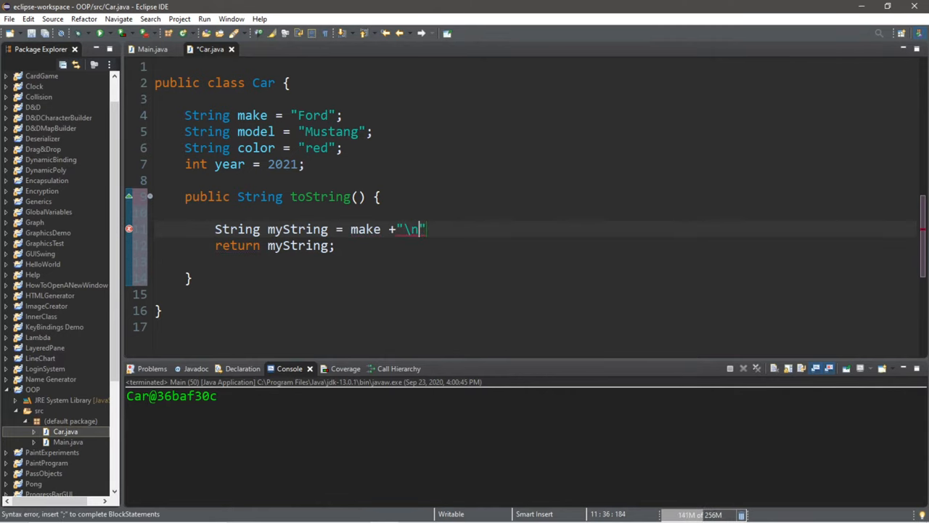
{"action": "type", "text": "+model+\""}
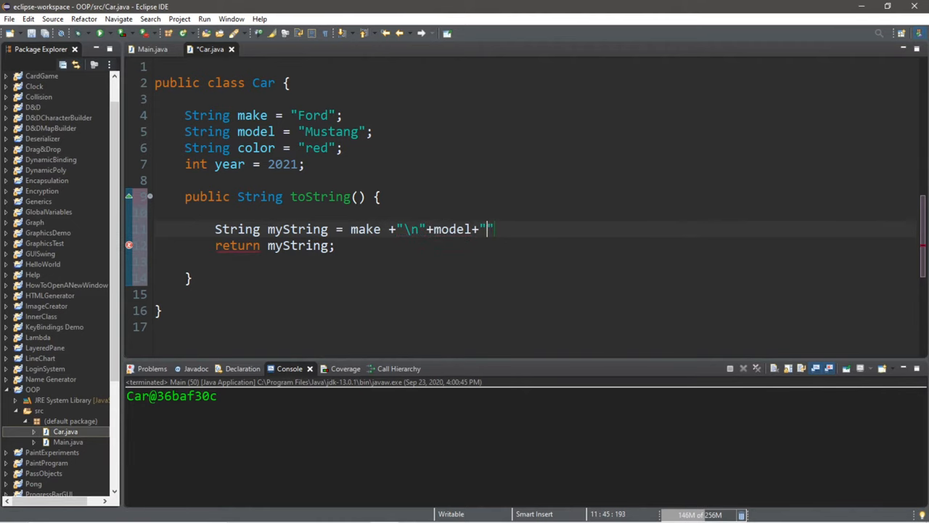
{"action": "type", "text": "\\n"}
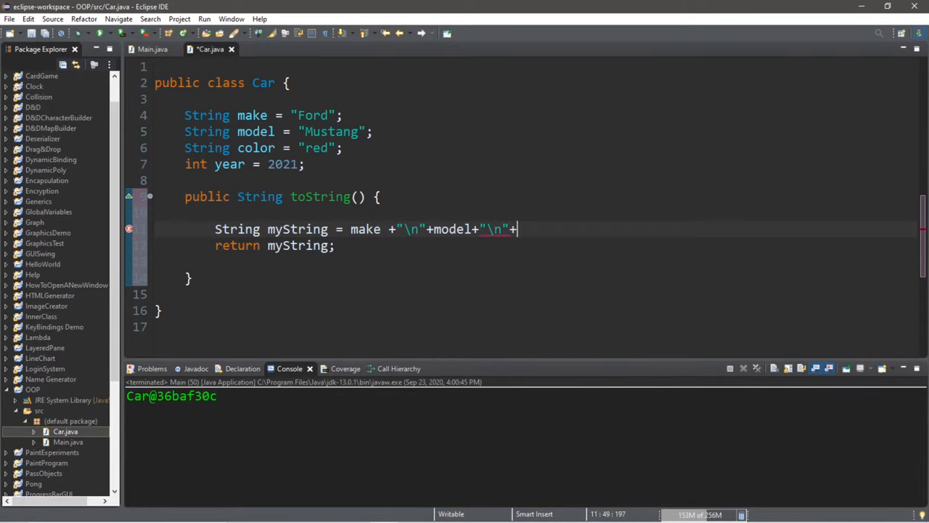
{"action": "type", "text": "co"}
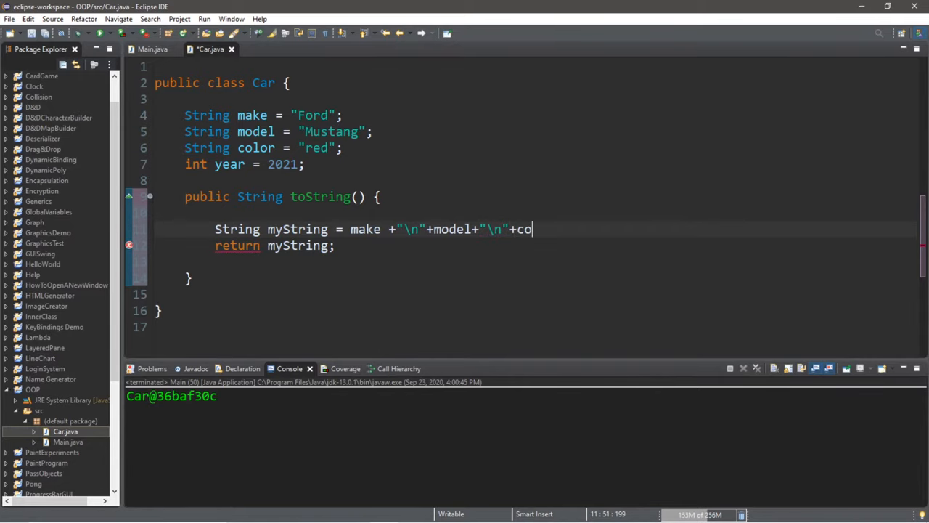
{"action": "type", "text": "lor+"}
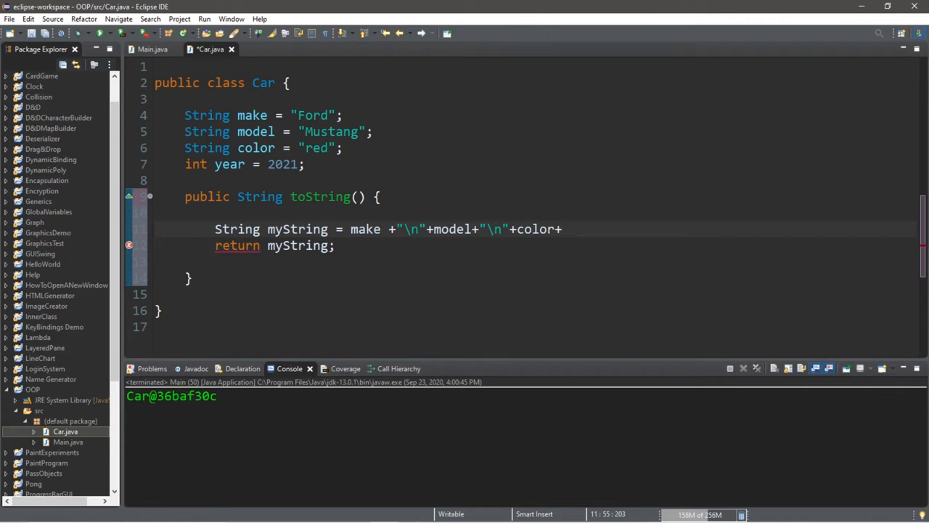
{"action": "type", "text": "\"\\n\""}
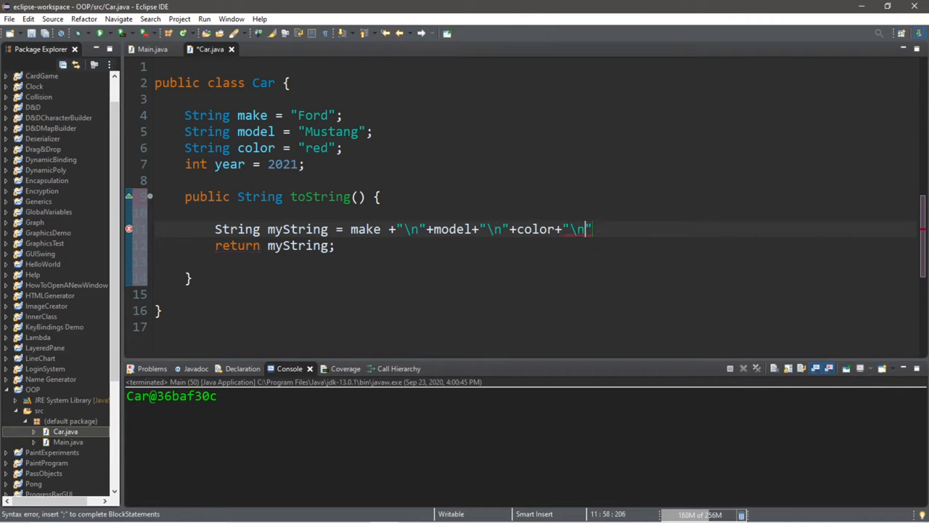
{"action": "type", "text": "+y"}
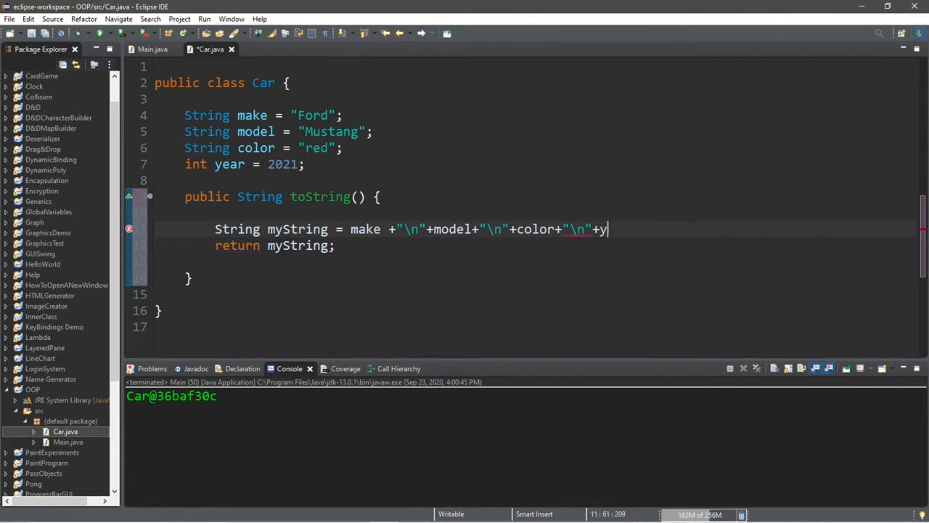
{"action": "type", "text": "ear;"}
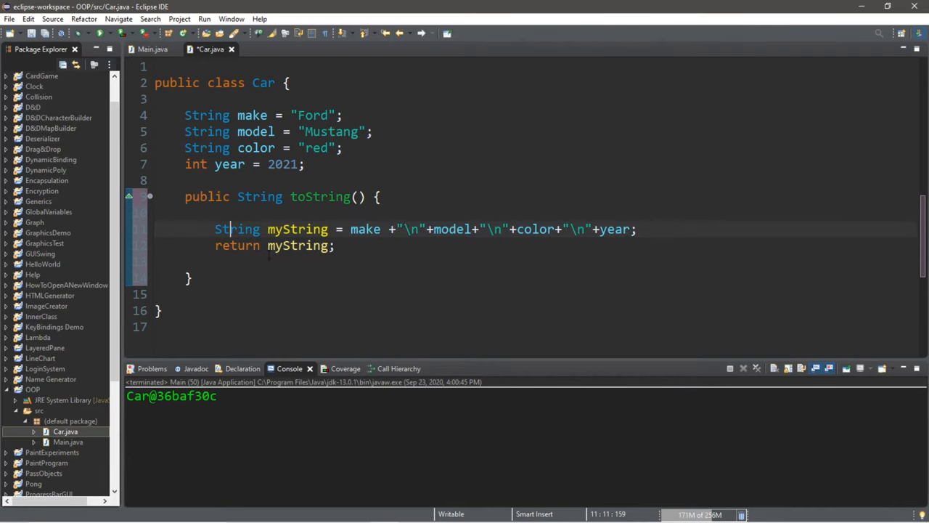
- Return make+"\n"+model+"\n"+color+"\n"+year directly instead of myString, then show Main.java
{"action": "double_click", "coordinate": [296, 229]}
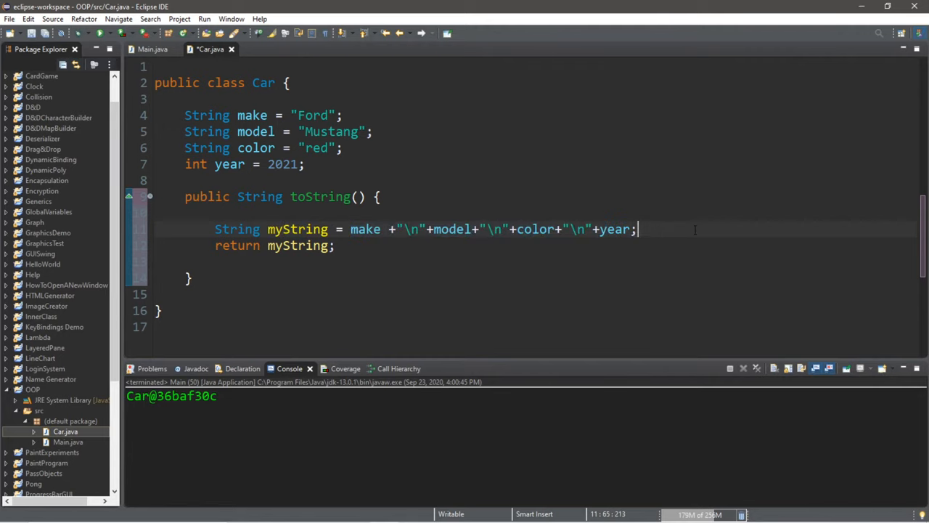
{"action": "key", "text": "Delete"}
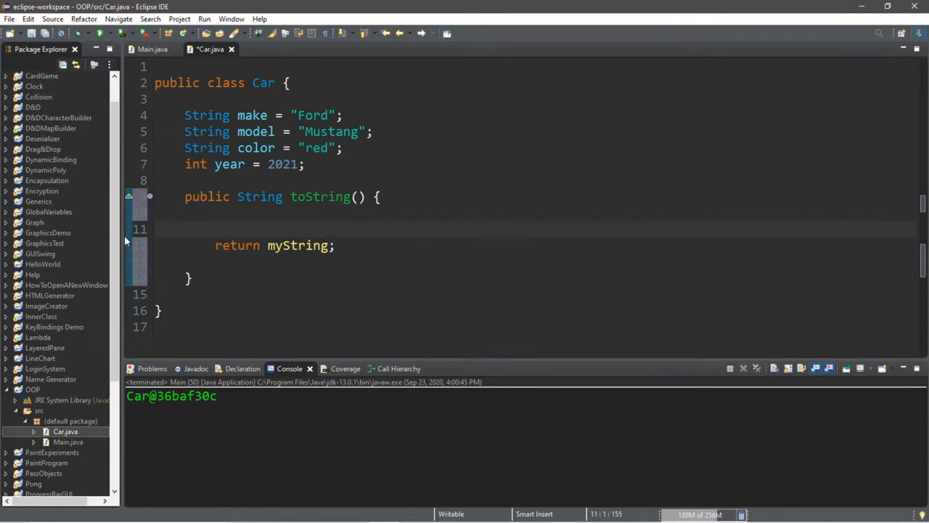
{"action": "double_click", "coordinate": [296, 243]}
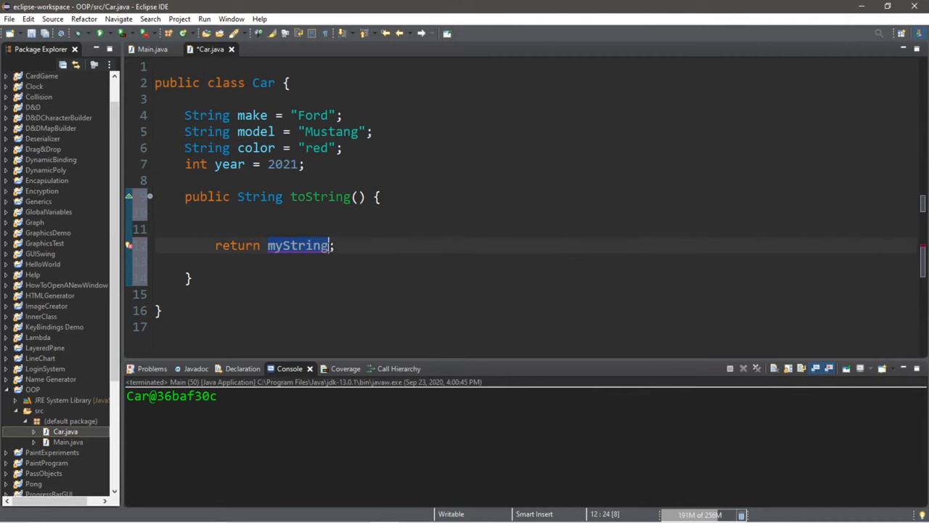
{"action": "type", "text": "make +\"\\n\"+model+\"\\n\"+color+\"\\n\"+year"}
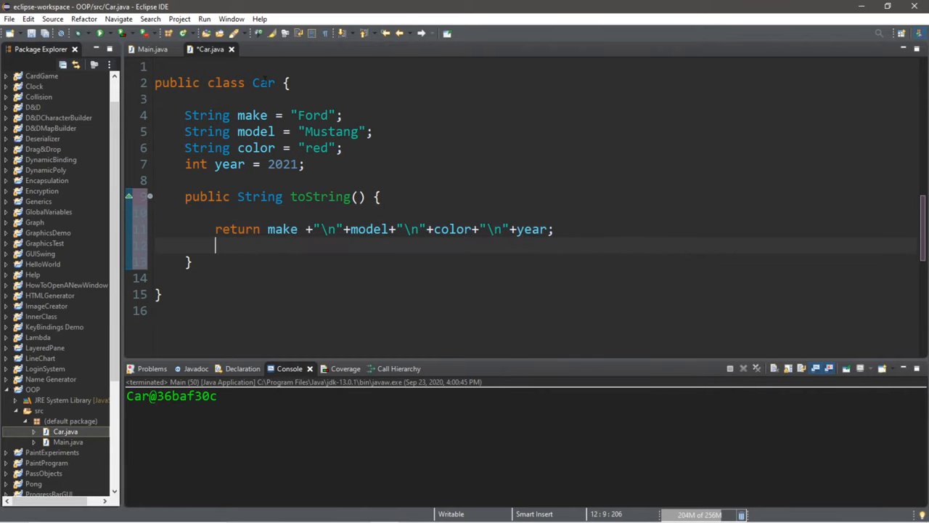
{"action": "left_click", "coordinate": [252, 116]}
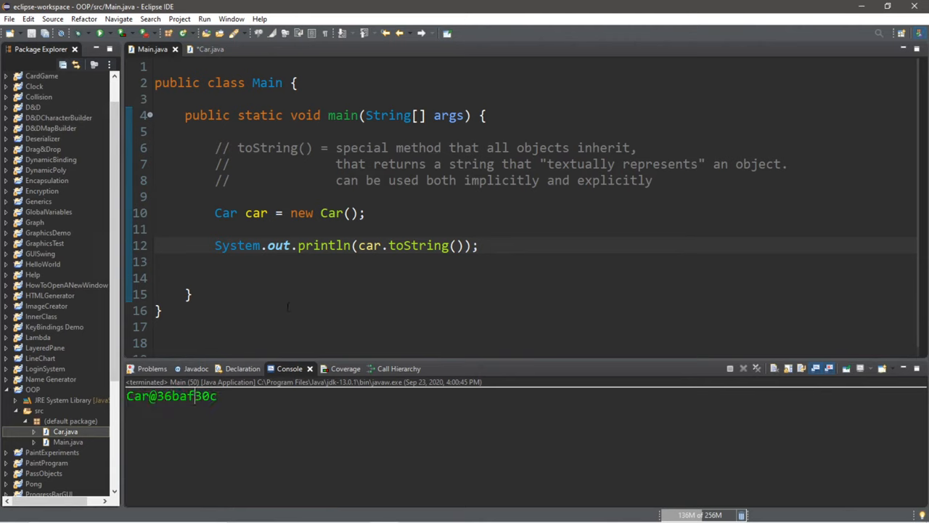
- Run Main so the console prints Ford, Mustang, red, 2021 on separate lines
{"action": "left_click", "coordinate": [540, 163]}
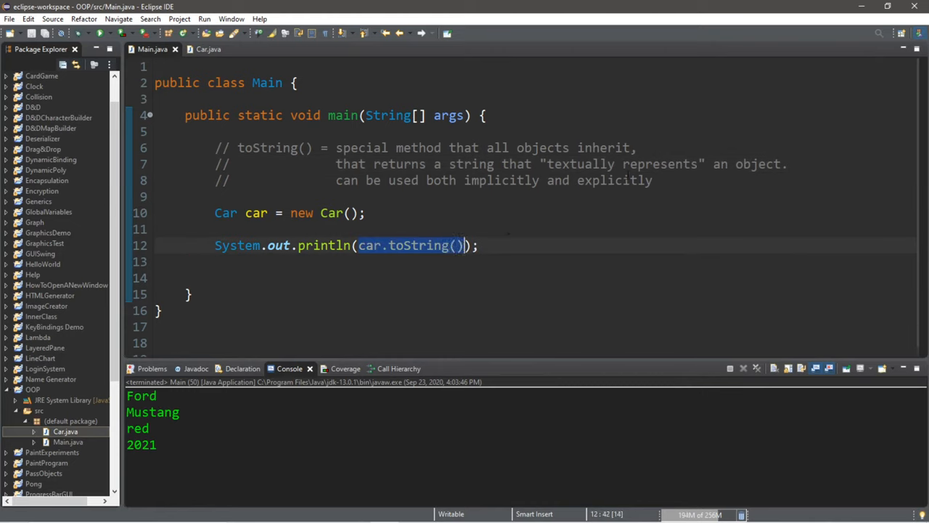
{"action": "key", "text": "enter"}
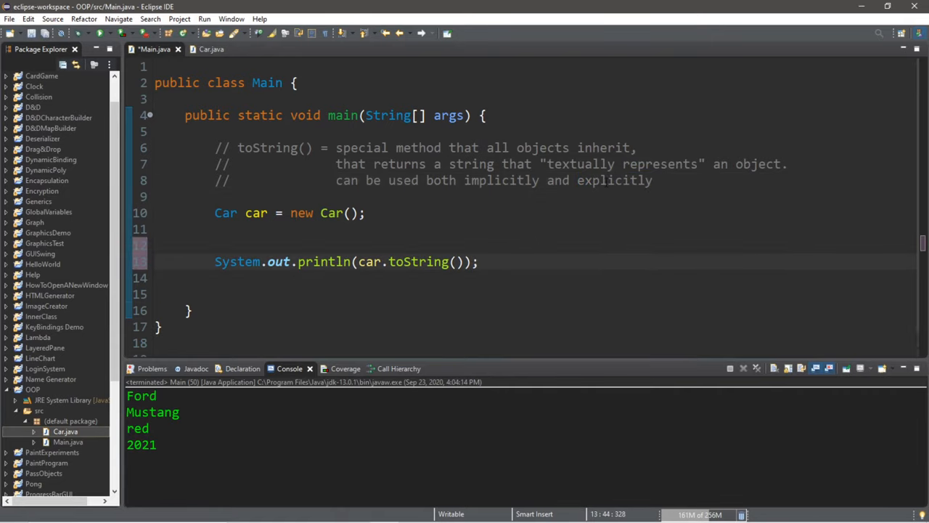
- Add System.out.println(car); to print the car implicitly, and run to get Ford, Mustang, red, 2021
{"action": "double_click", "coordinate": [615, 180]}
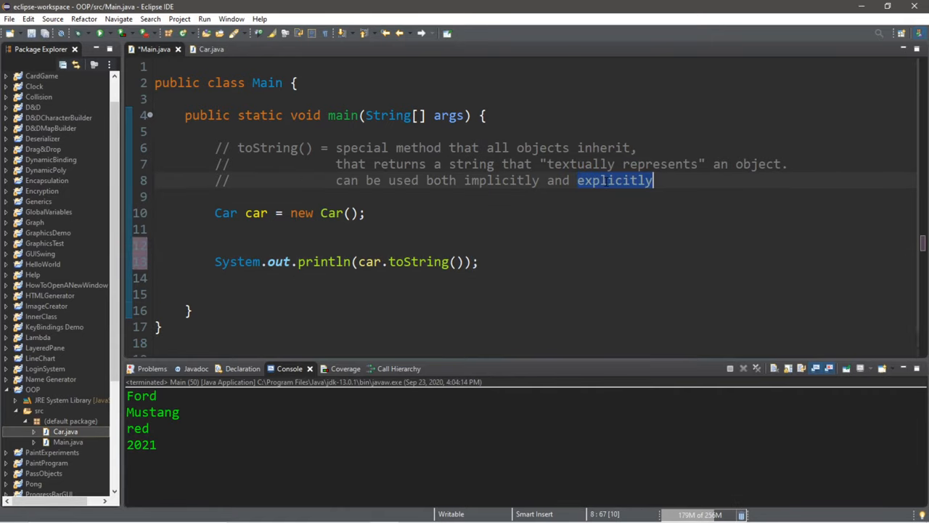
{"action": "left_click", "coordinate": [482, 261]}
{"action": "type", "text": "System.out.println();"}
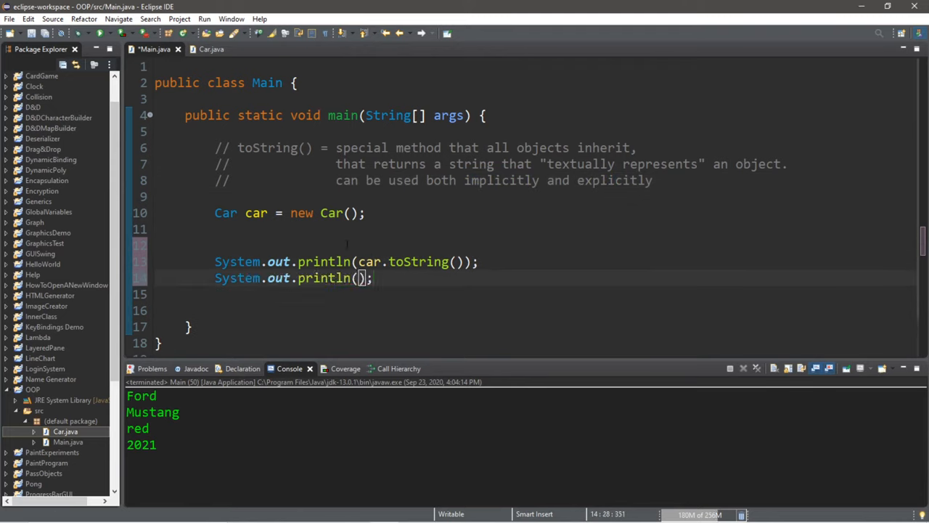
{"action": "double_click", "coordinate": [256, 212]}
{"action": "type", "text": "//"}
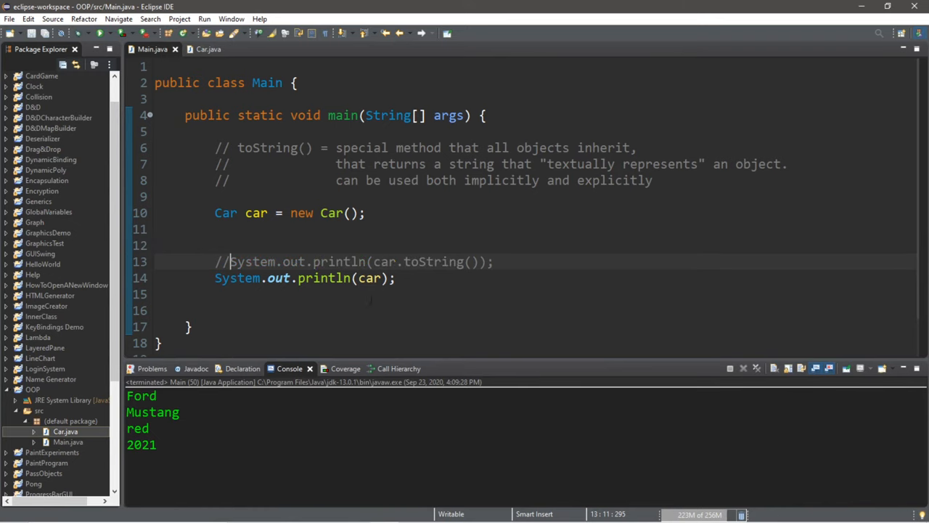
{"action": "double_click", "coordinate": [369, 277]}
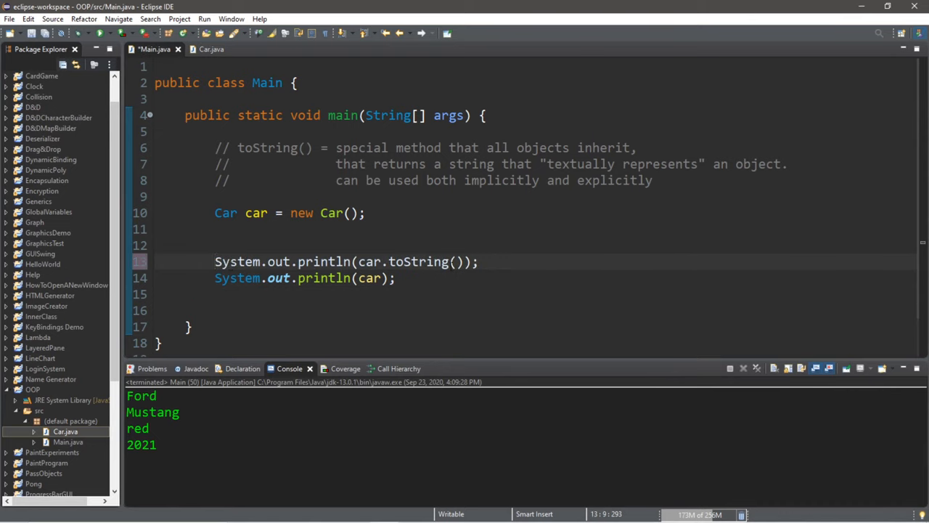
{"action": "left_click", "coordinate": [370, 278]}
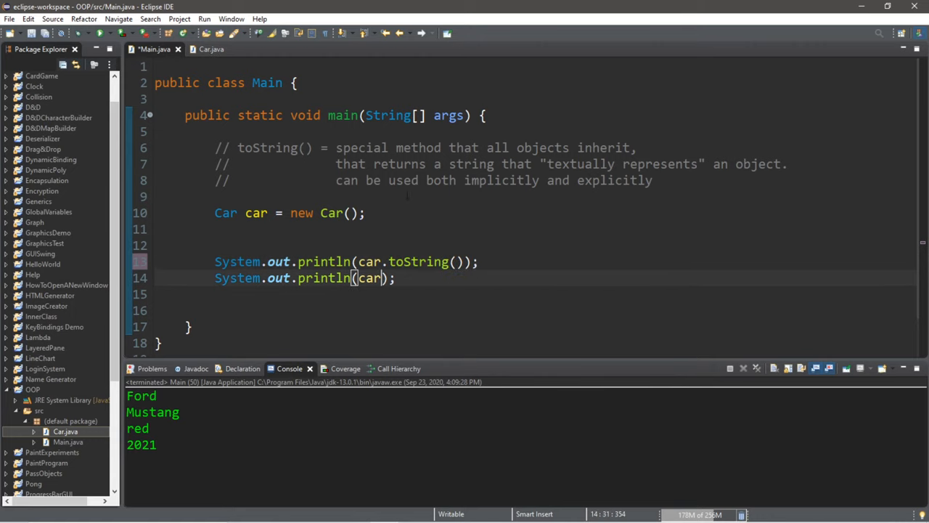
{"action": "left_click", "coordinate": [212, 49]}
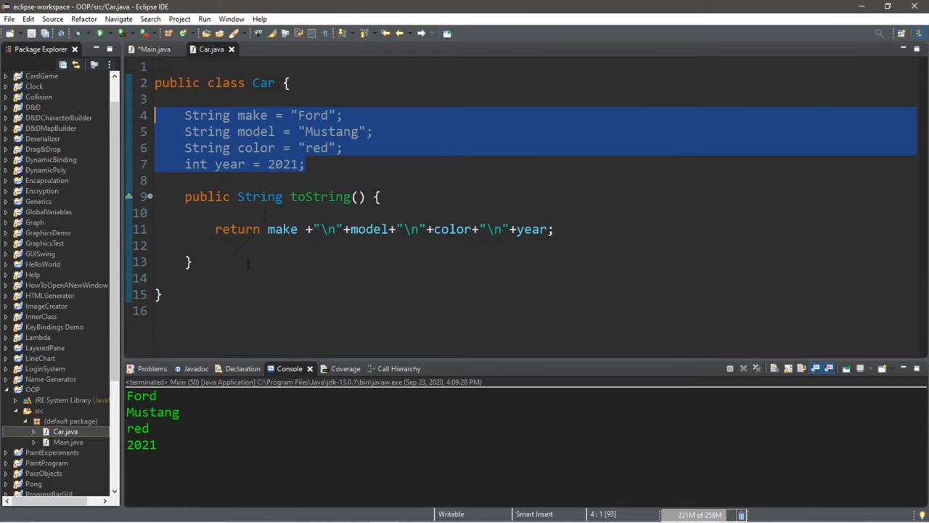
{"action": "left_click", "coordinate": [154, 50]}
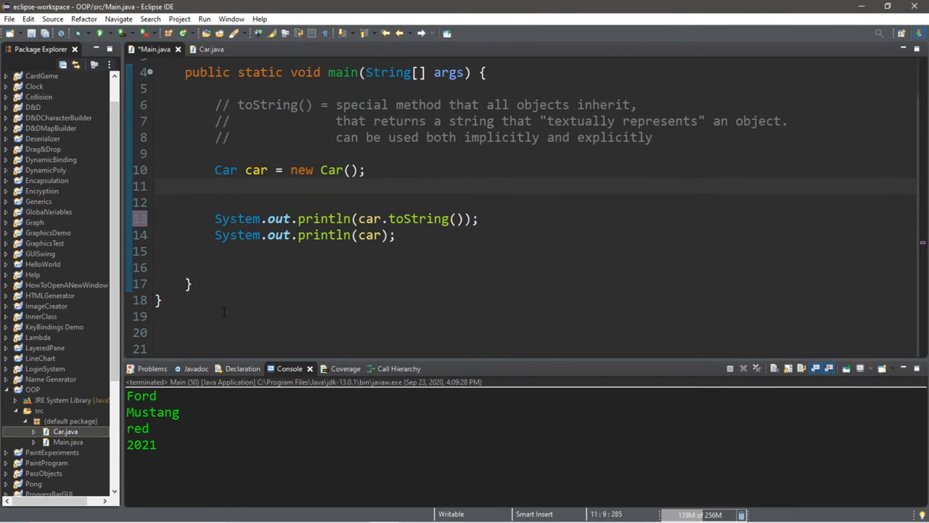
{"action": "double_click", "coordinate": [418, 218]}
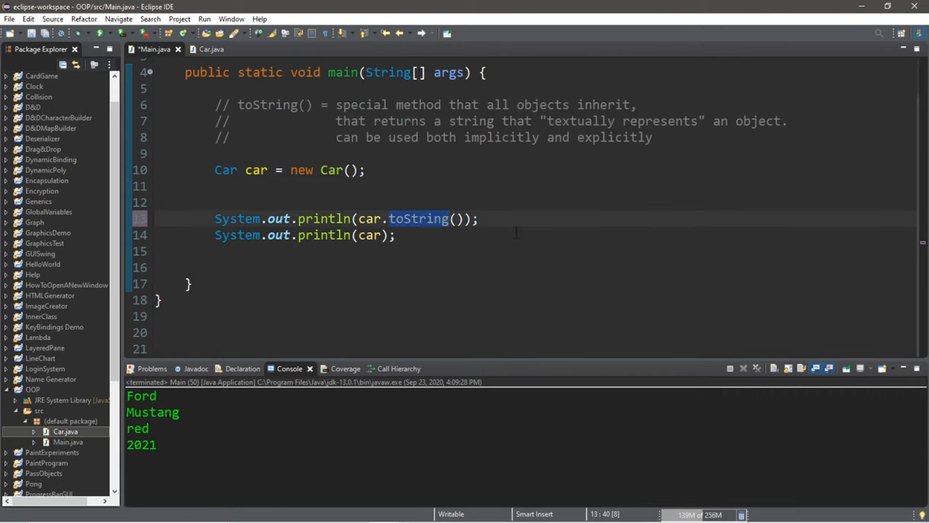